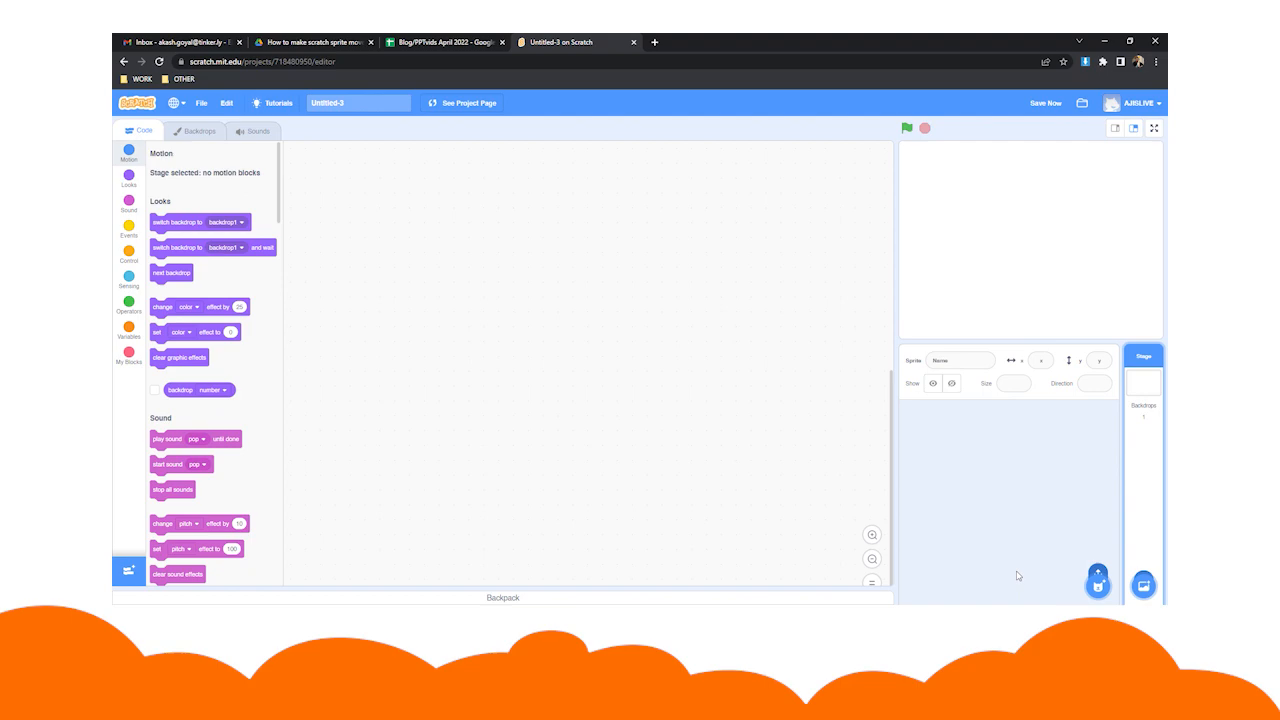
Add the downloaded brown bear image as a new sprite on the stage
click(1096, 578)
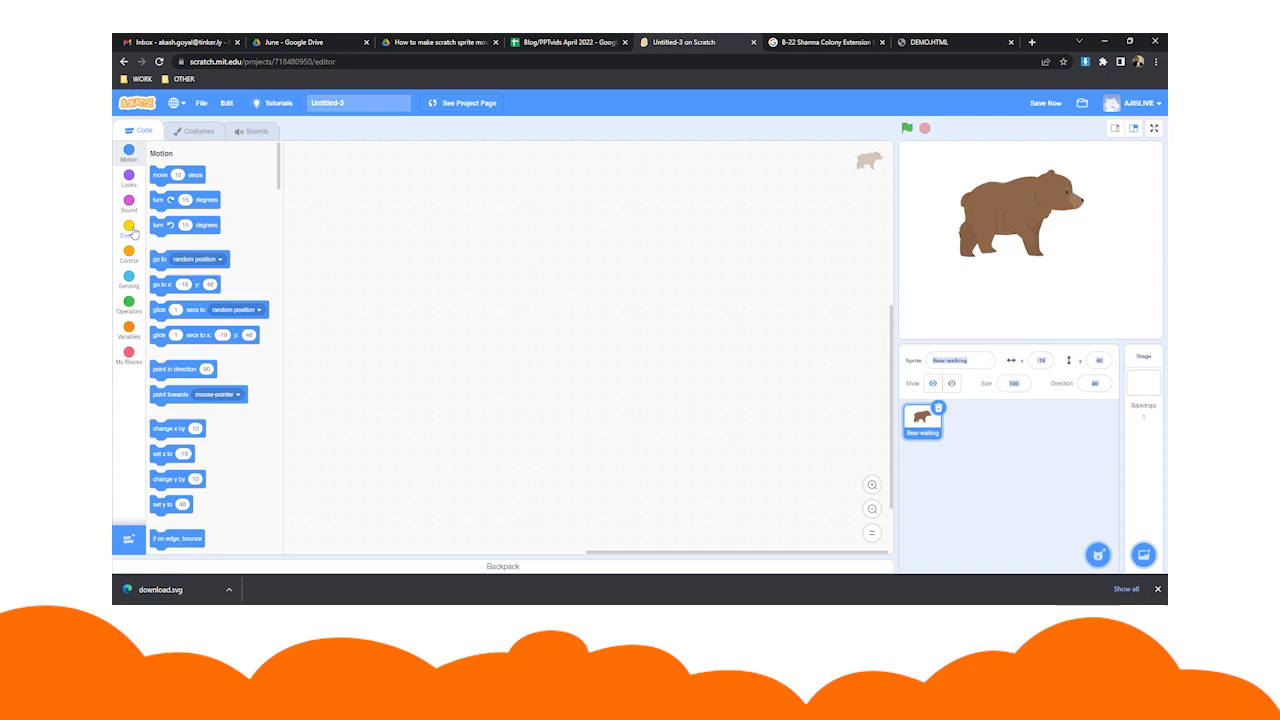
Place a 'when key pressed' event with its key chosen and one block attached beneath it
click(128, 228)
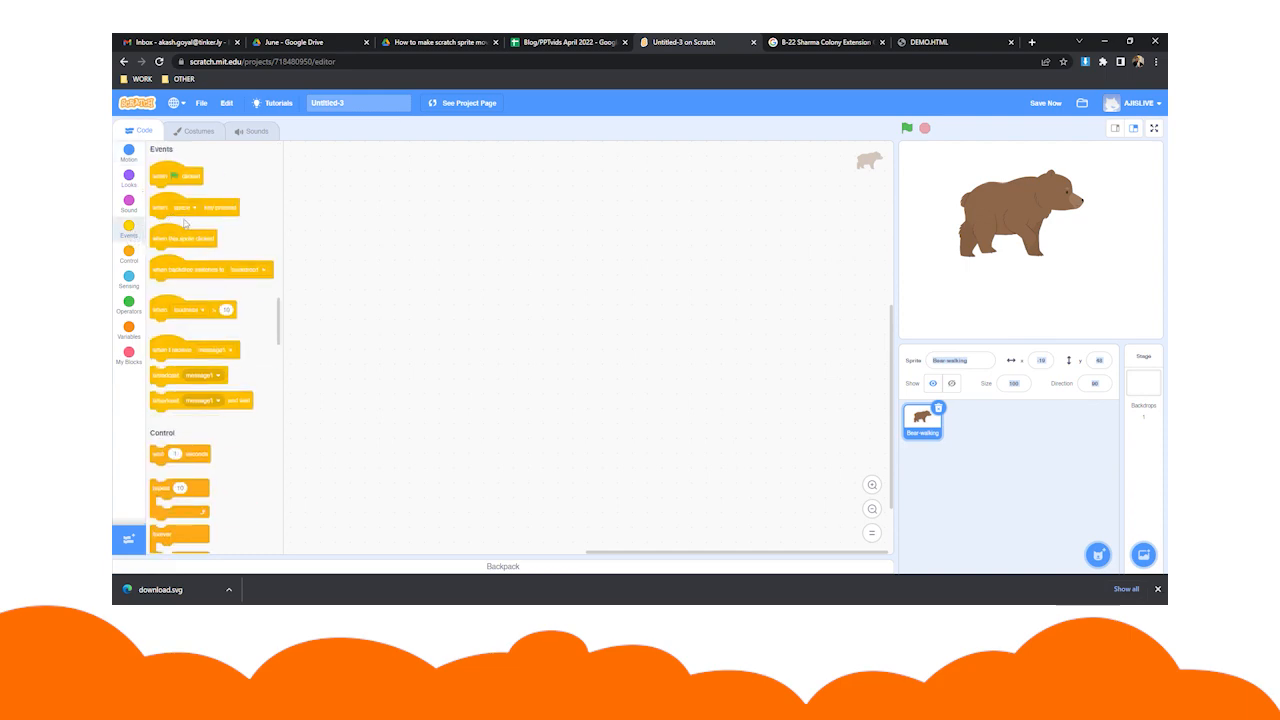
drag(196, 206, 588, 218)
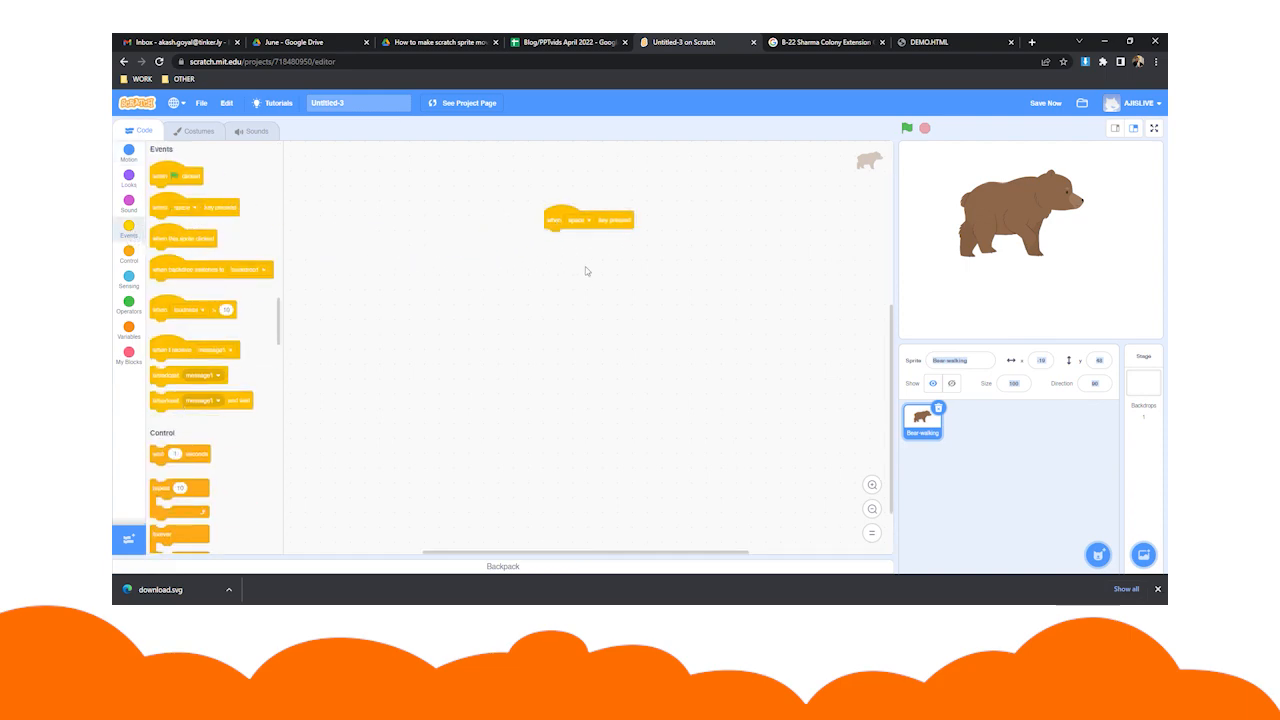
click(580, 220)
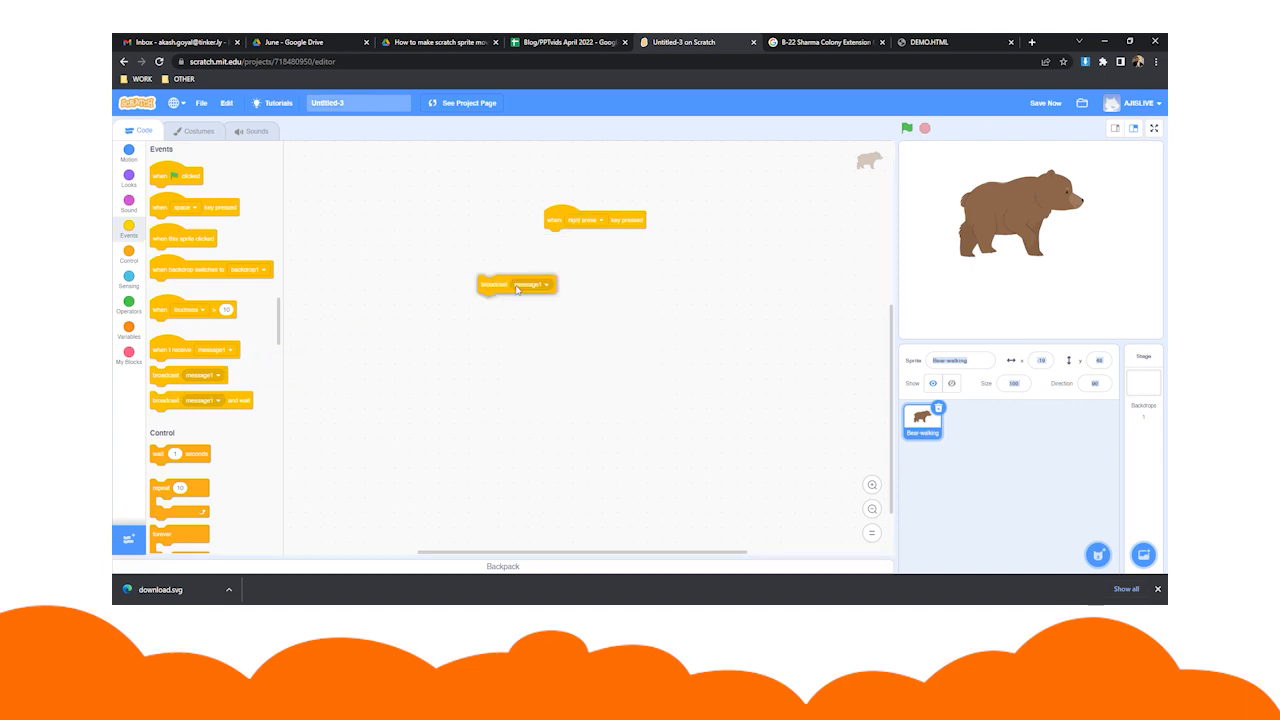
drag(516, 284, 576, 236)
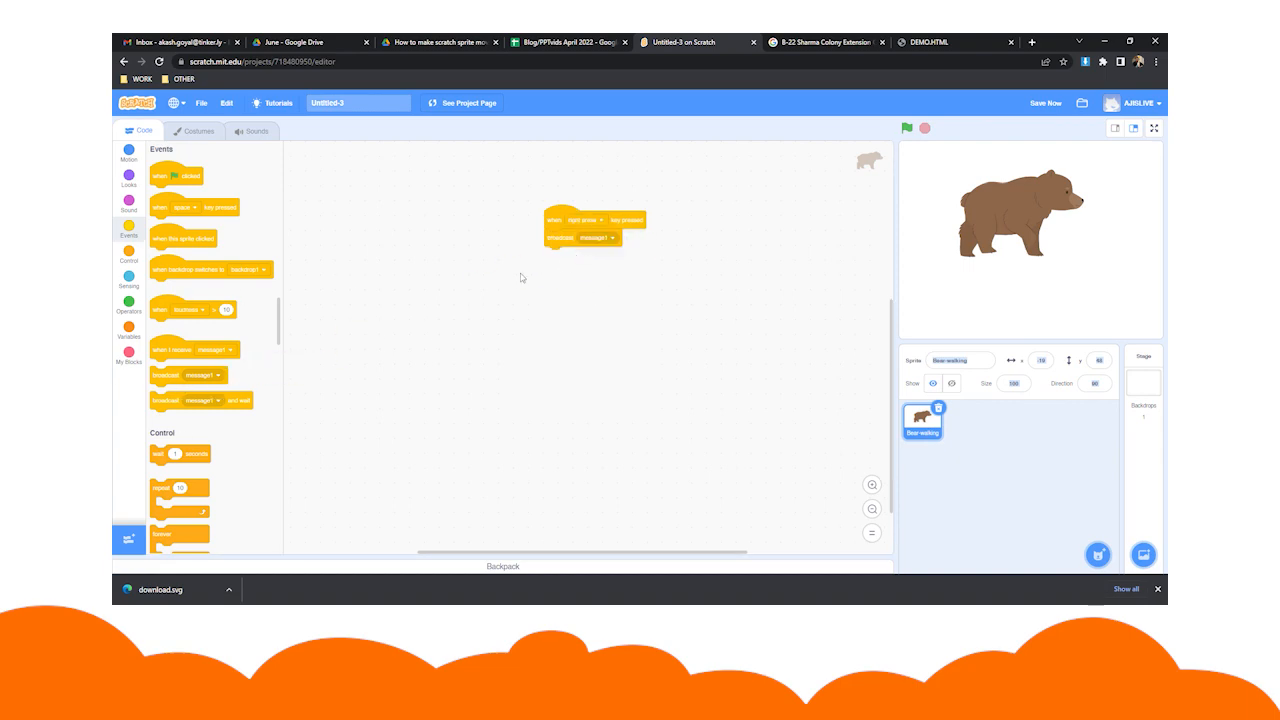
click(596, 236)
text(HELLO)
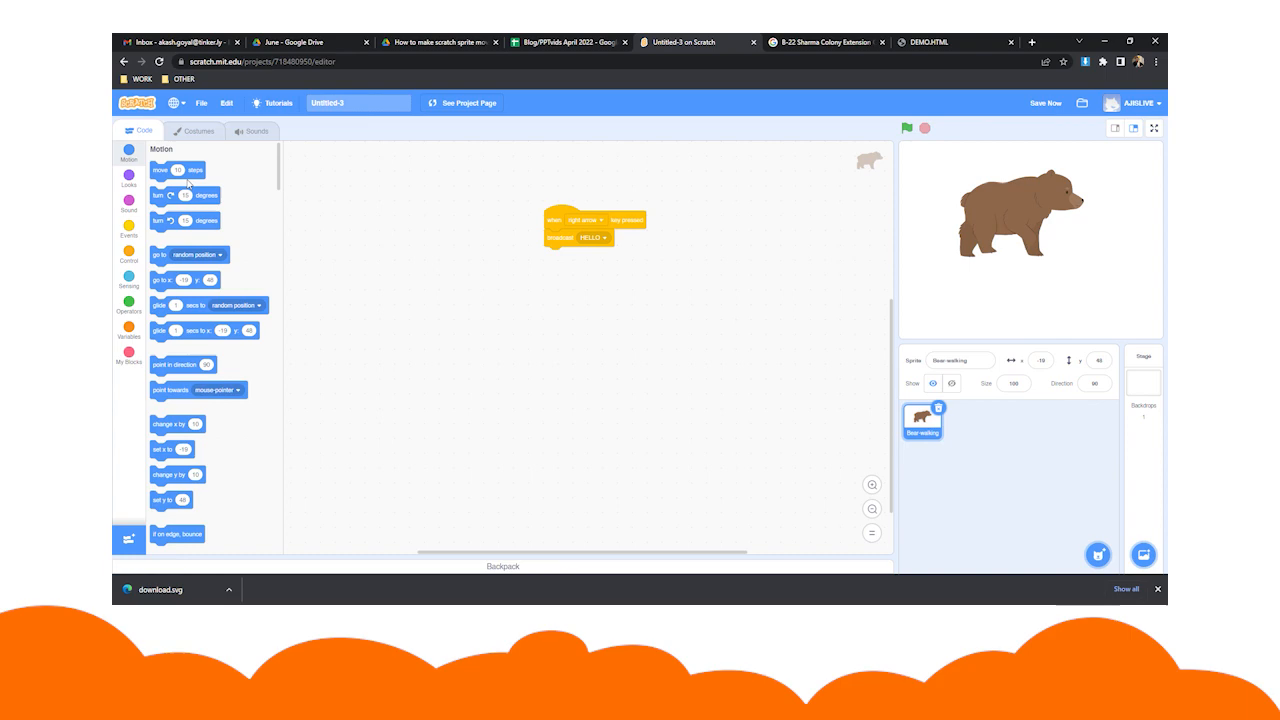
Add a move-10-steps block, run the script and enlarge the stage to full screen
drag(184, 170, 570, 256)
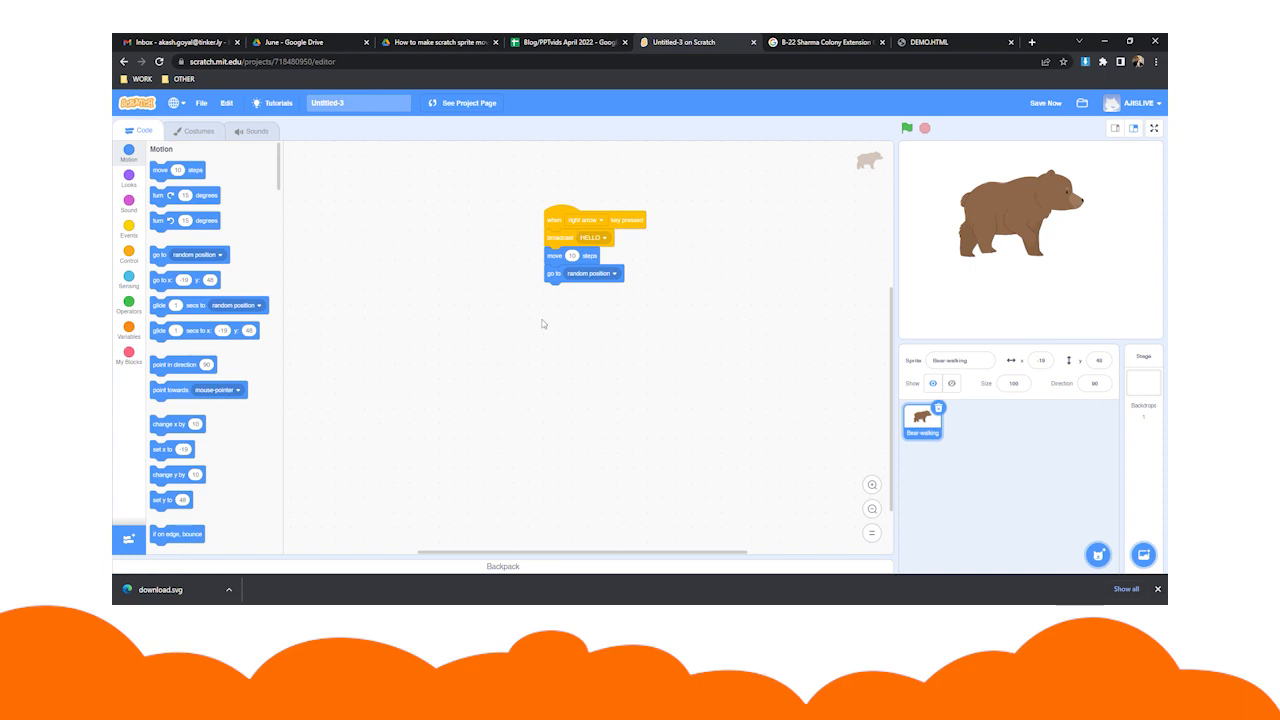
click(908, 128)
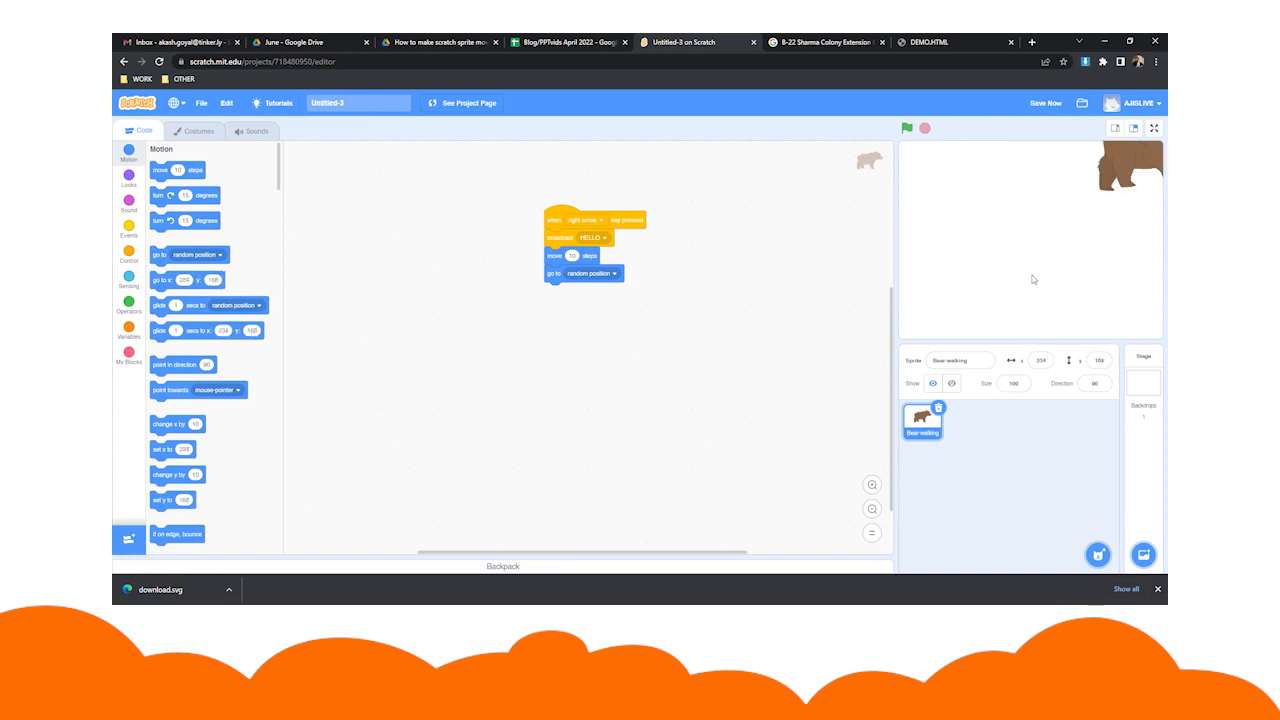
click(1154, 128)
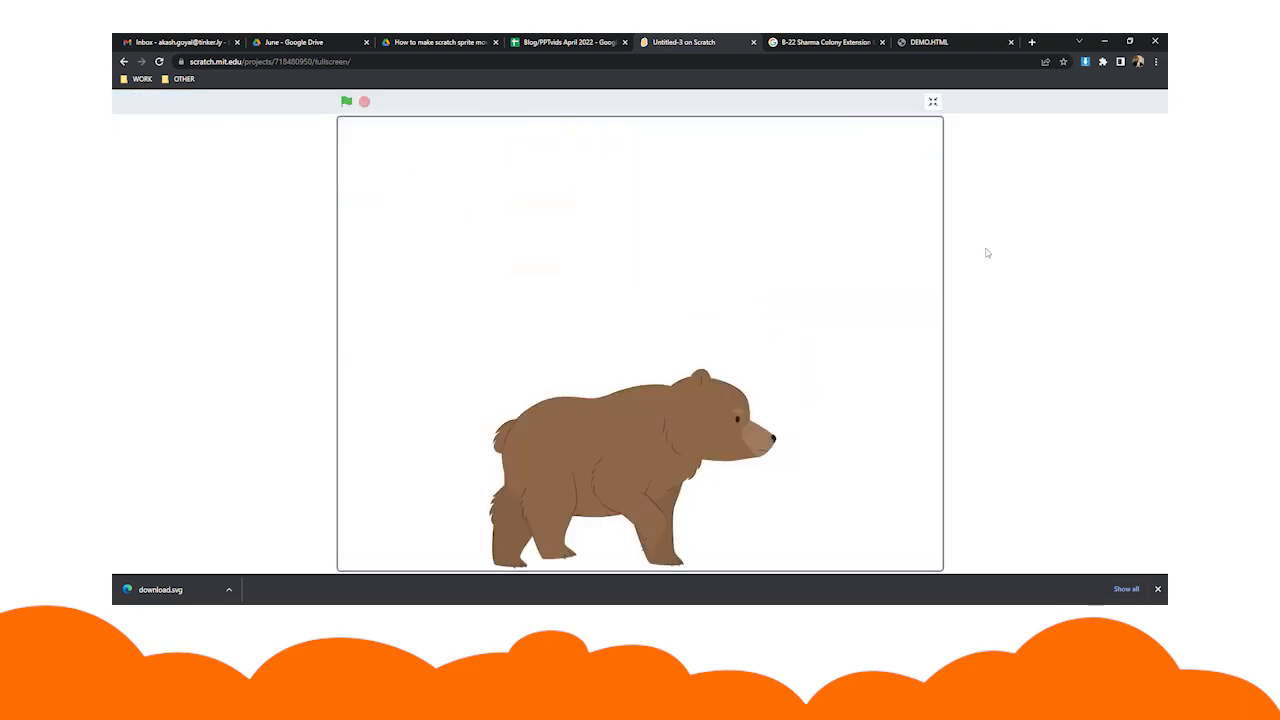